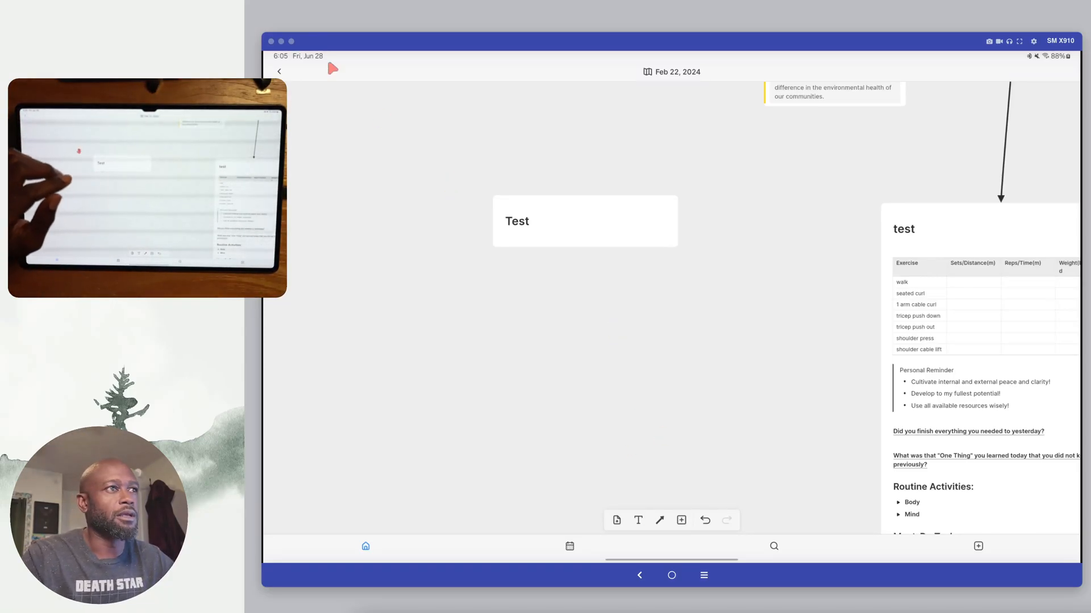
- Return Home and view Settings showing the app synced at version 1.171.2
left_click(280, 71)
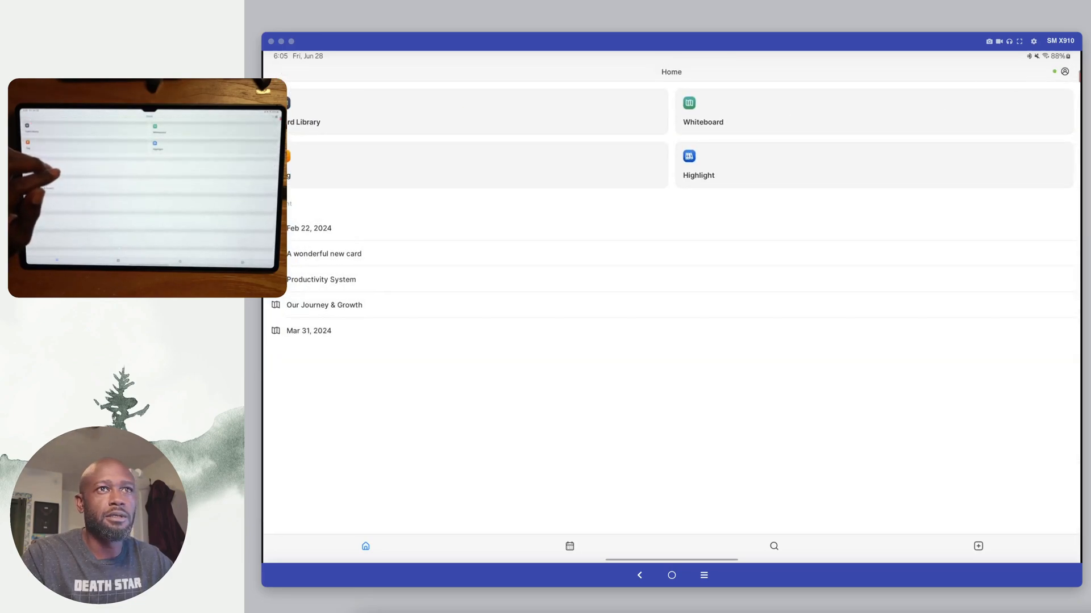
left_click(1064, 71)
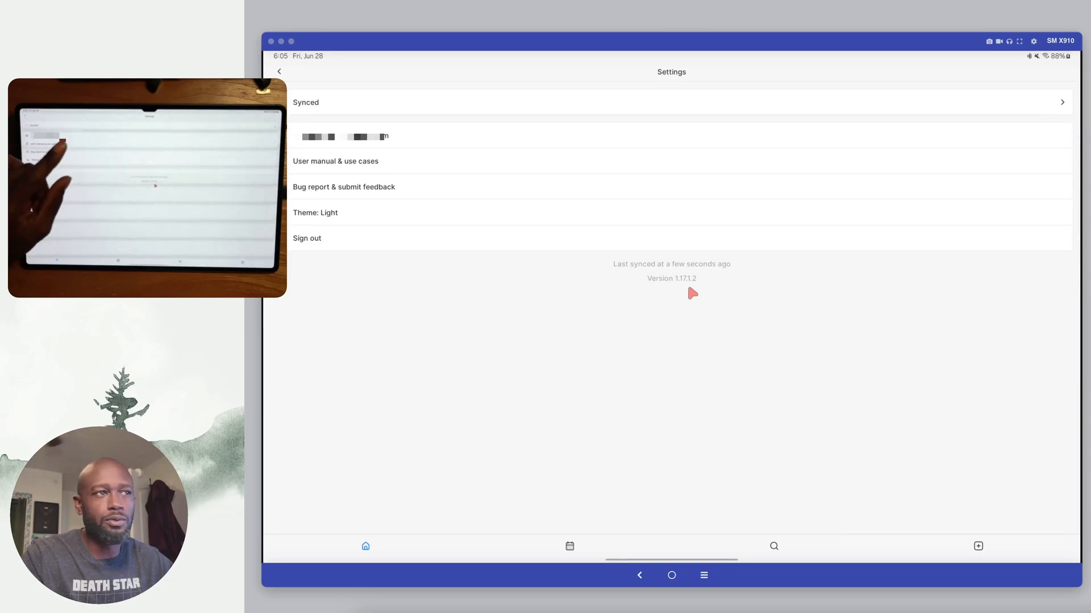
mouse_move(470, 305)
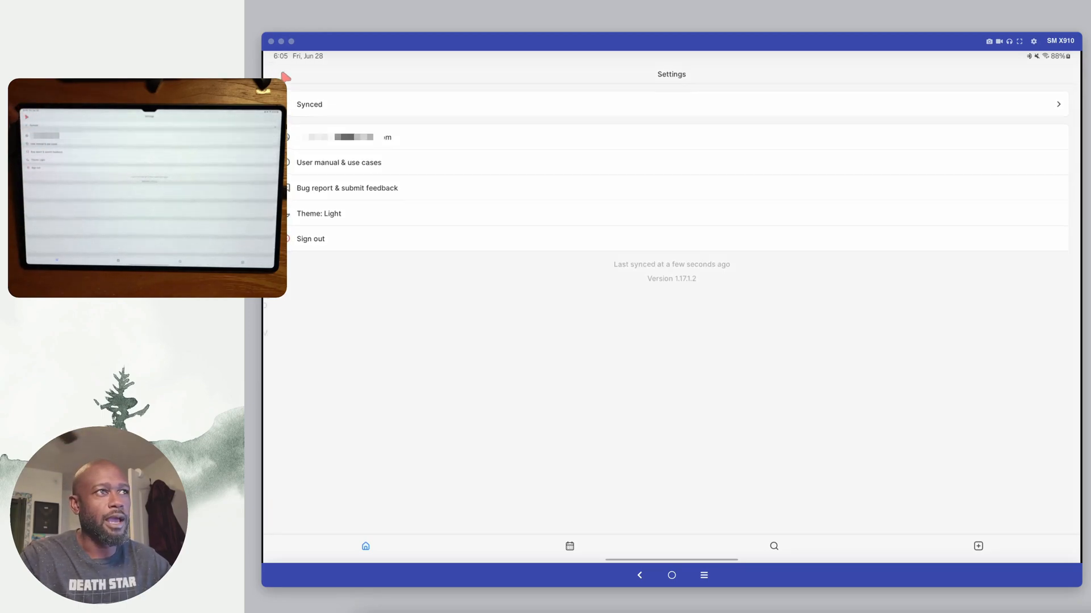
- From Home, pick the Feb 22, 2024 board out of the six-whiteboard list
left_click(365, 547)
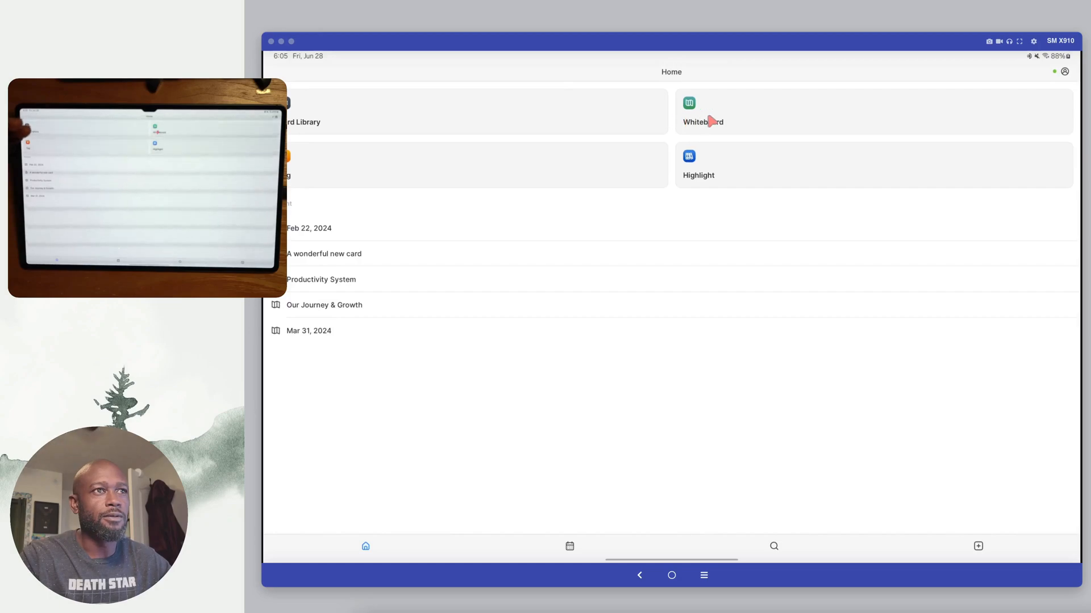
left_click(702, 111)
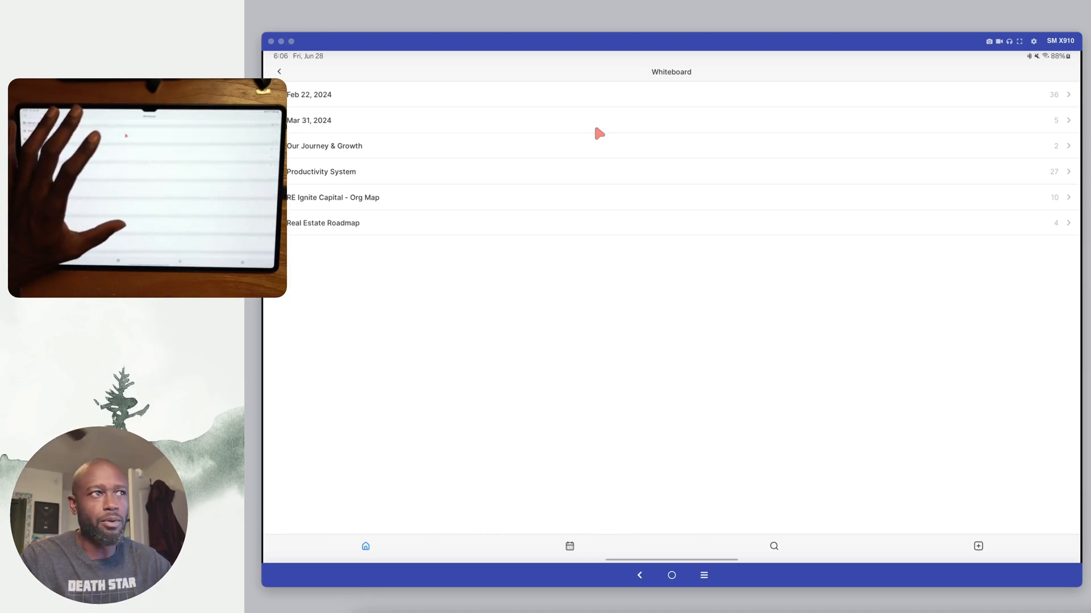
mouse_move(417, 103)
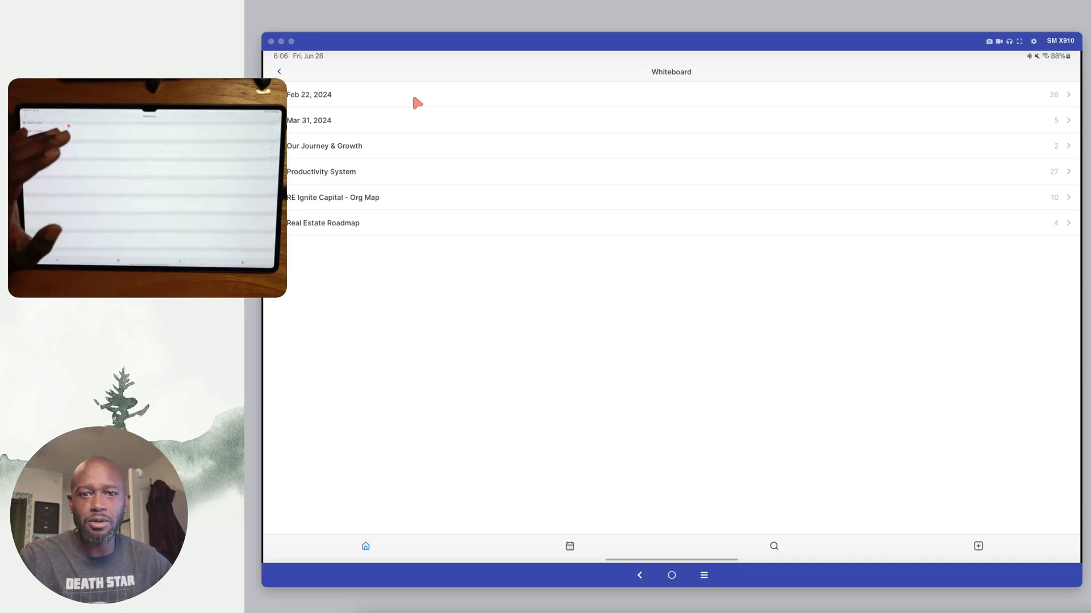
left_click(309, 94)
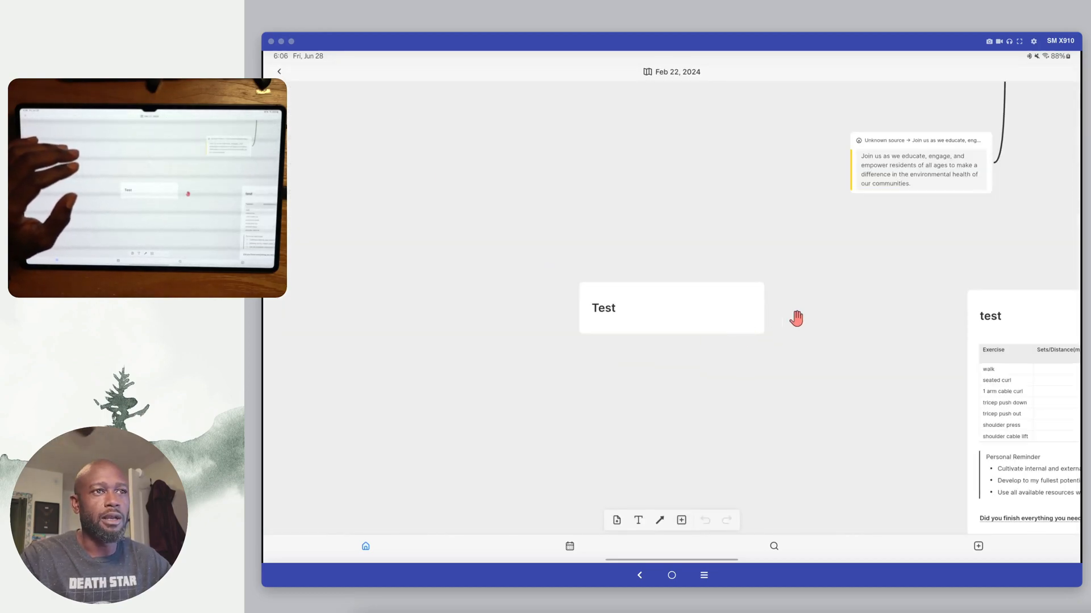
left_click(670, 308)
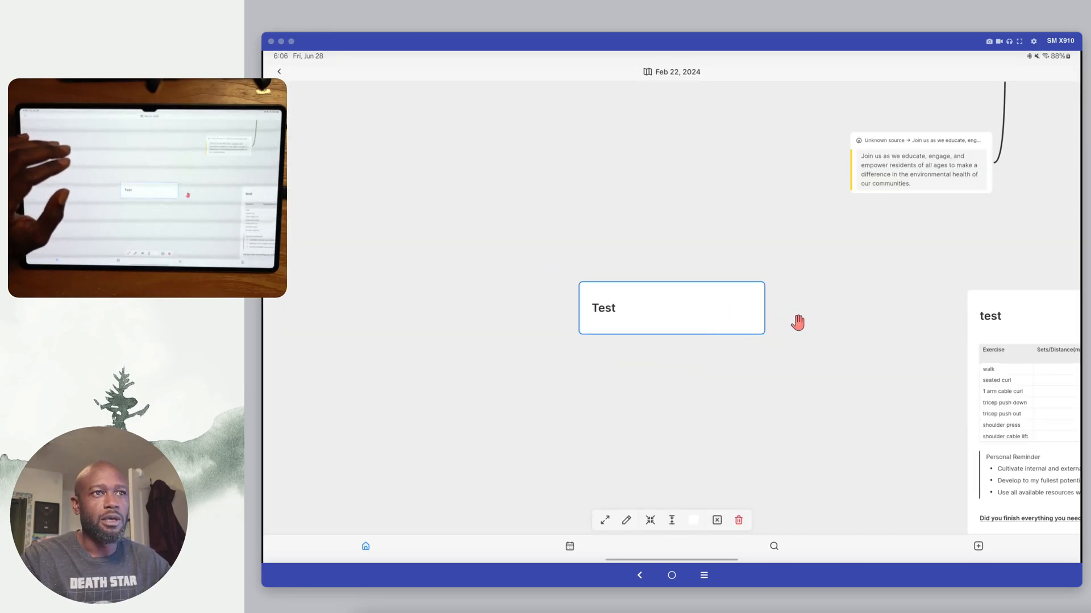
scroll("down", 3)
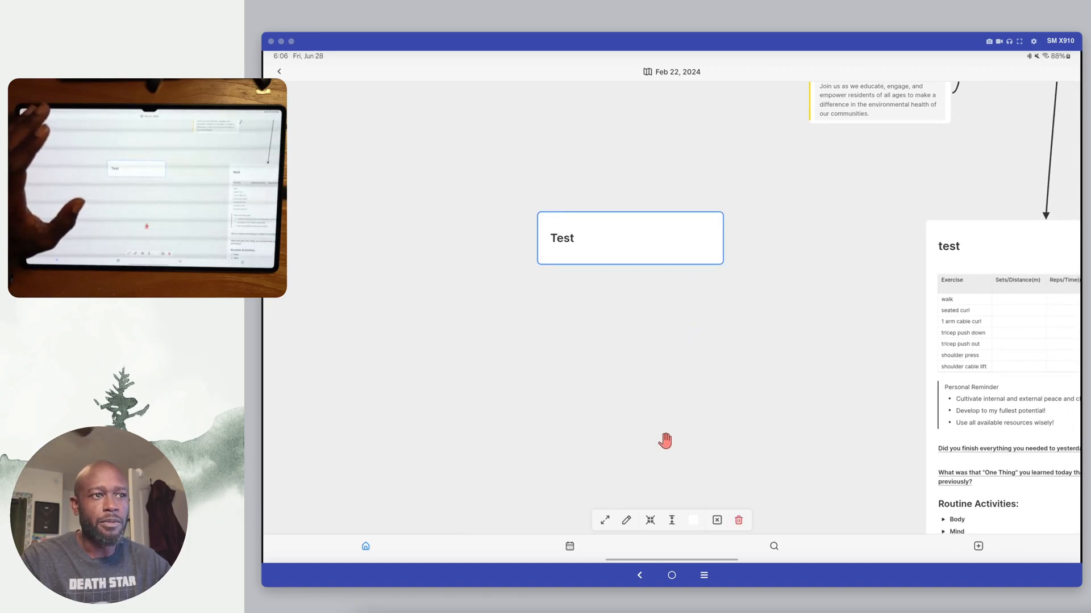
mouse_move(622, 501)
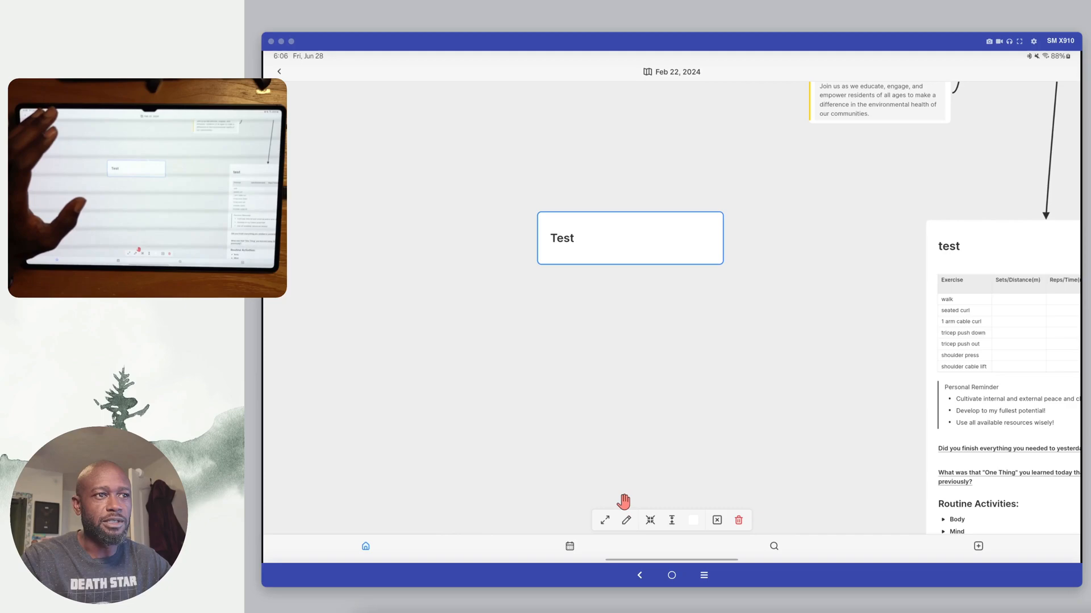
mouse_move(757, 509)
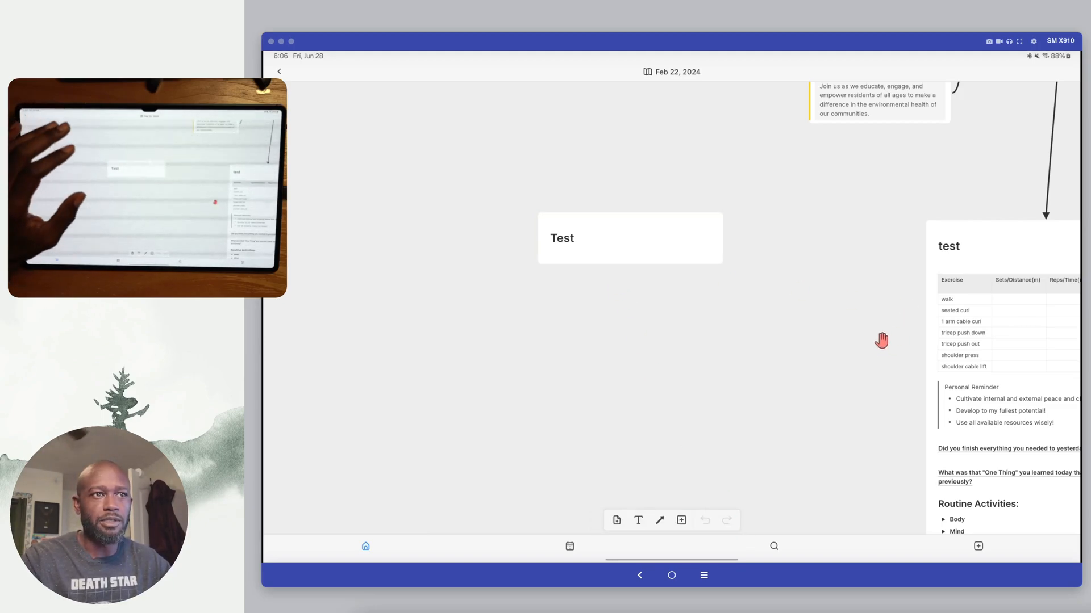
mouse_move(801, 349)
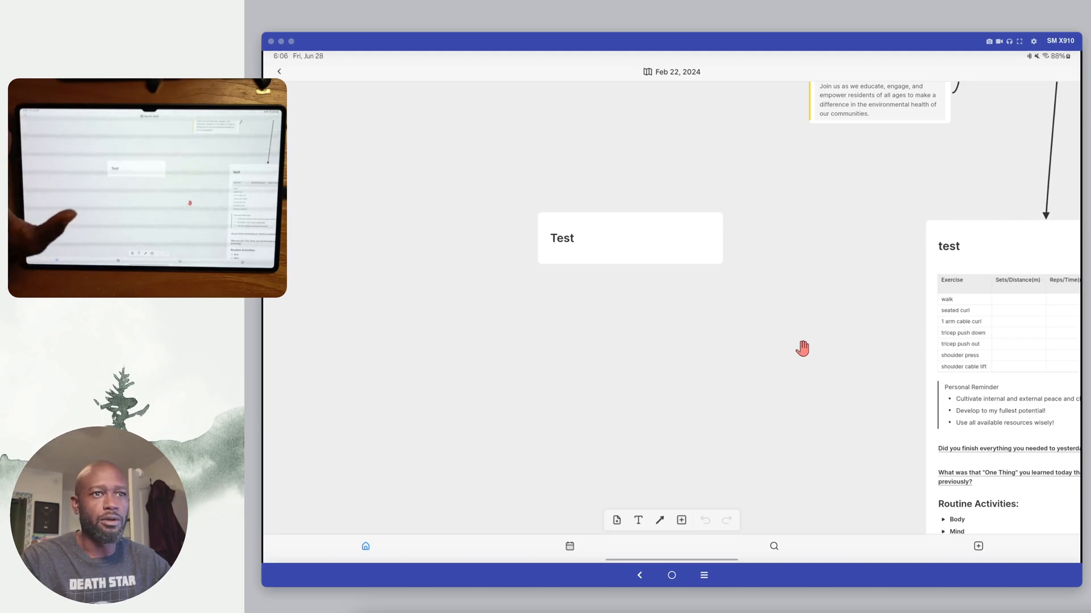
mouse_move(752, 374)
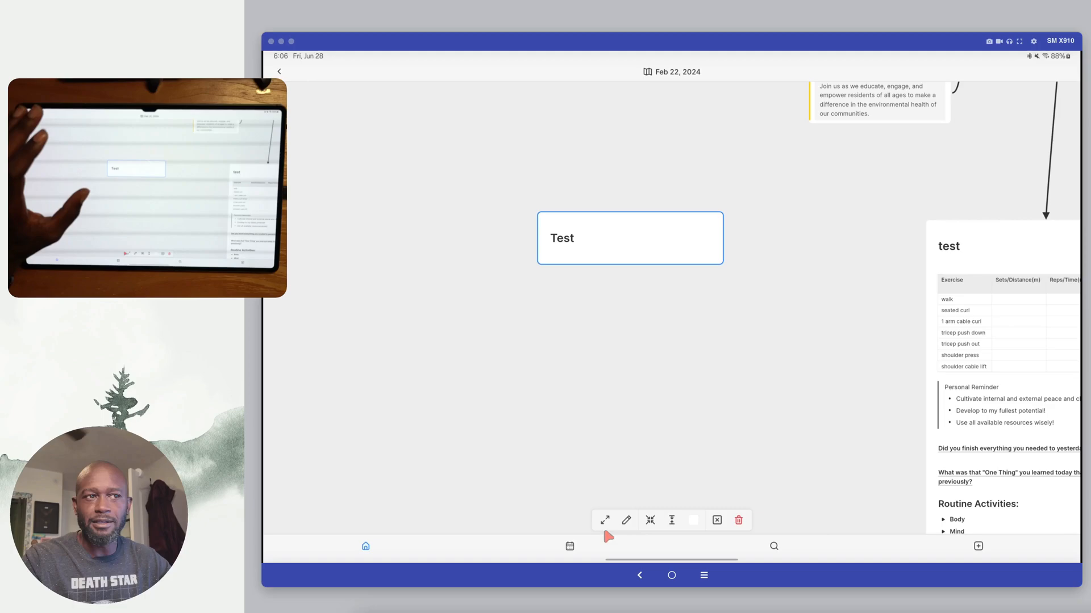
mouse_move(652, 296)
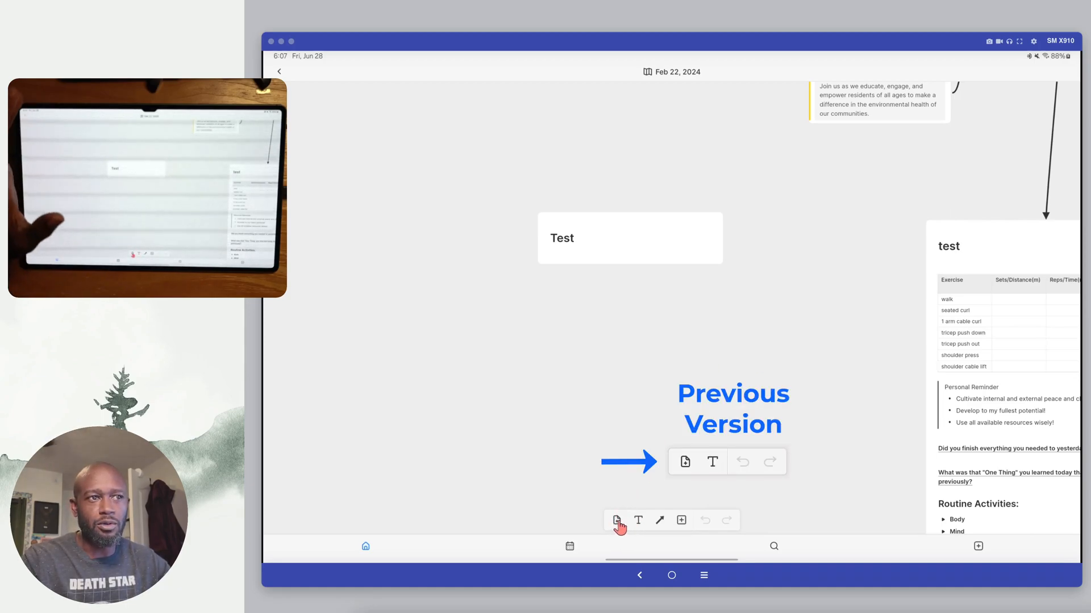
mouse_move(638, 496)
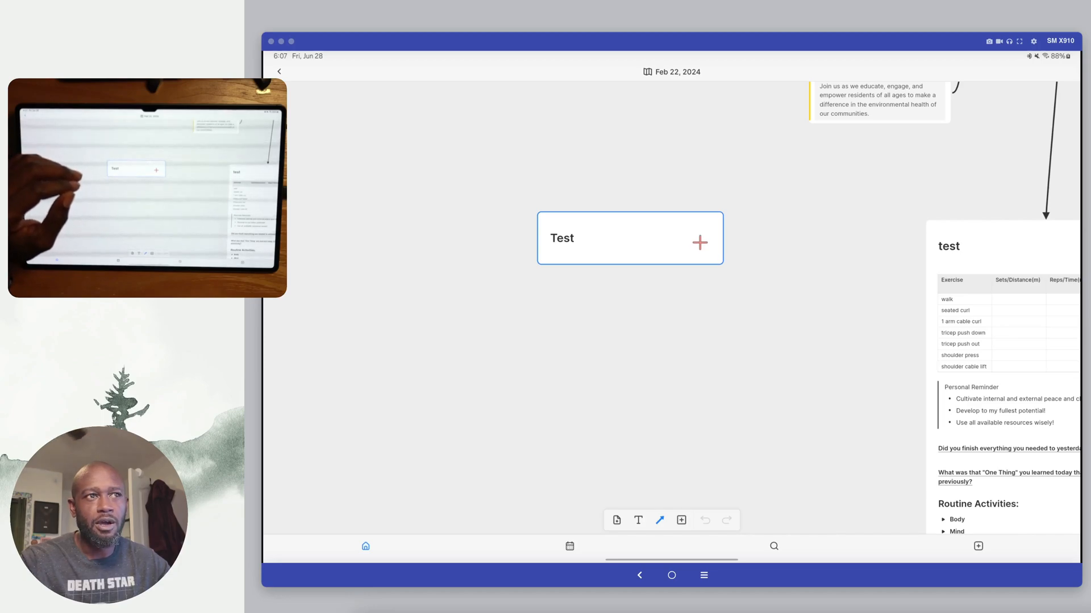
left_click(629, 237)
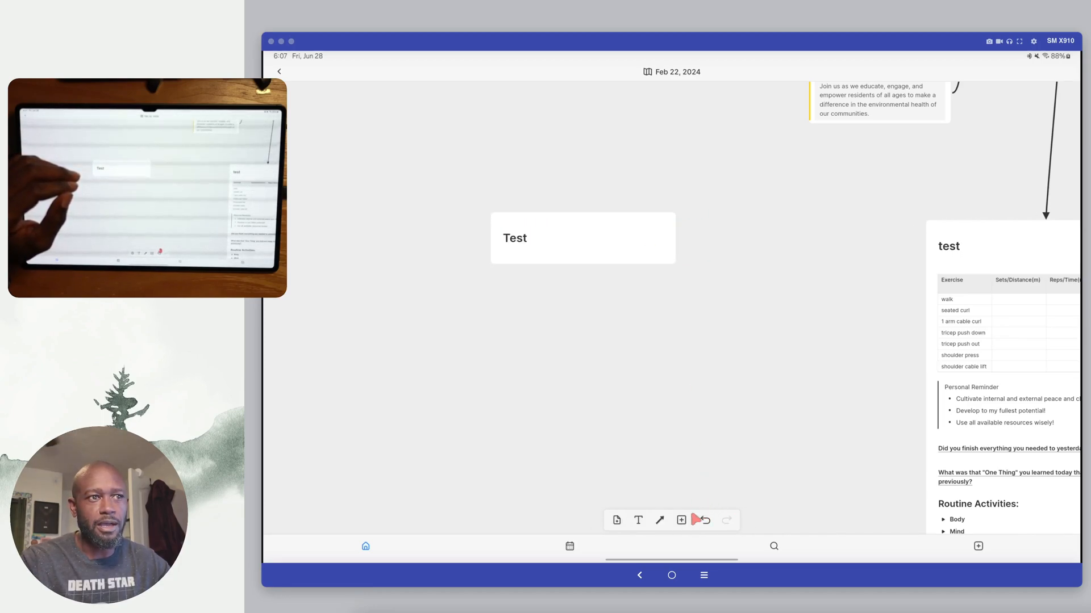
left_click(659, 520)
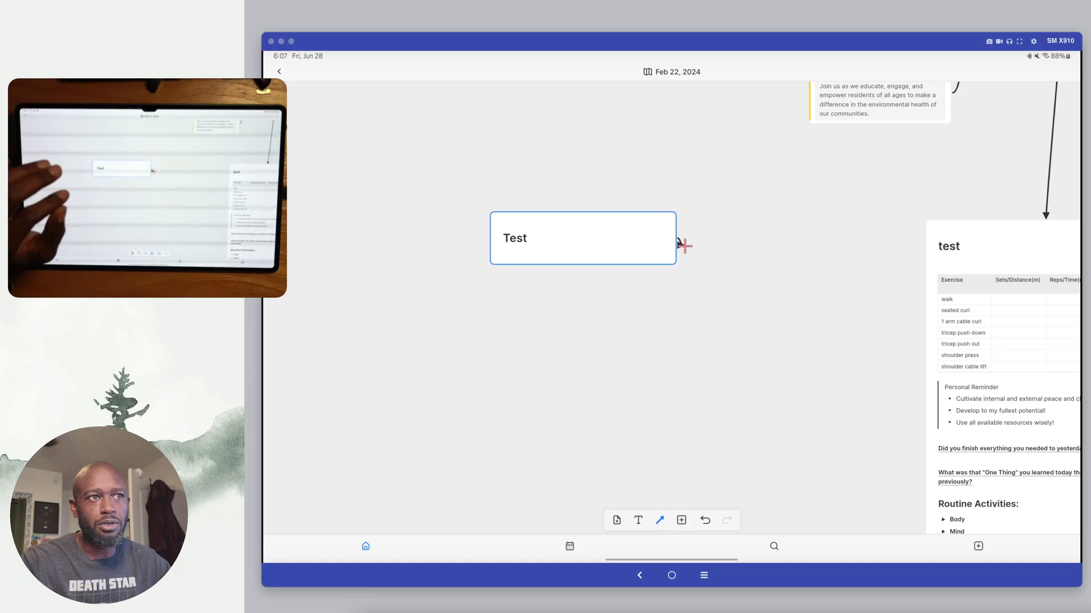
left_click_drag(679, 246, 765, 259)
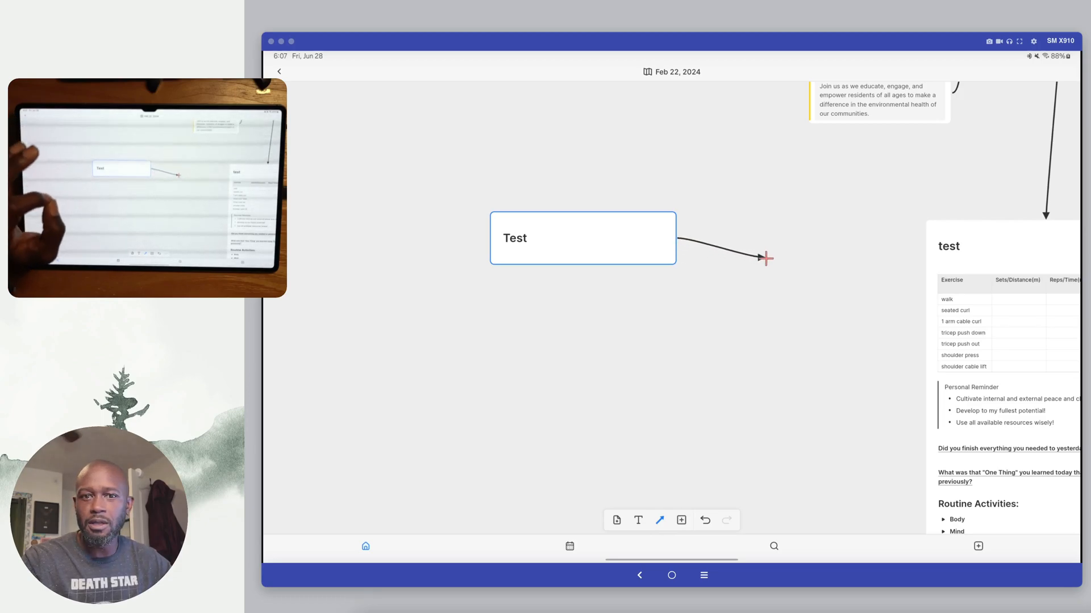
left_click_drag(765, 259, 839, 342)
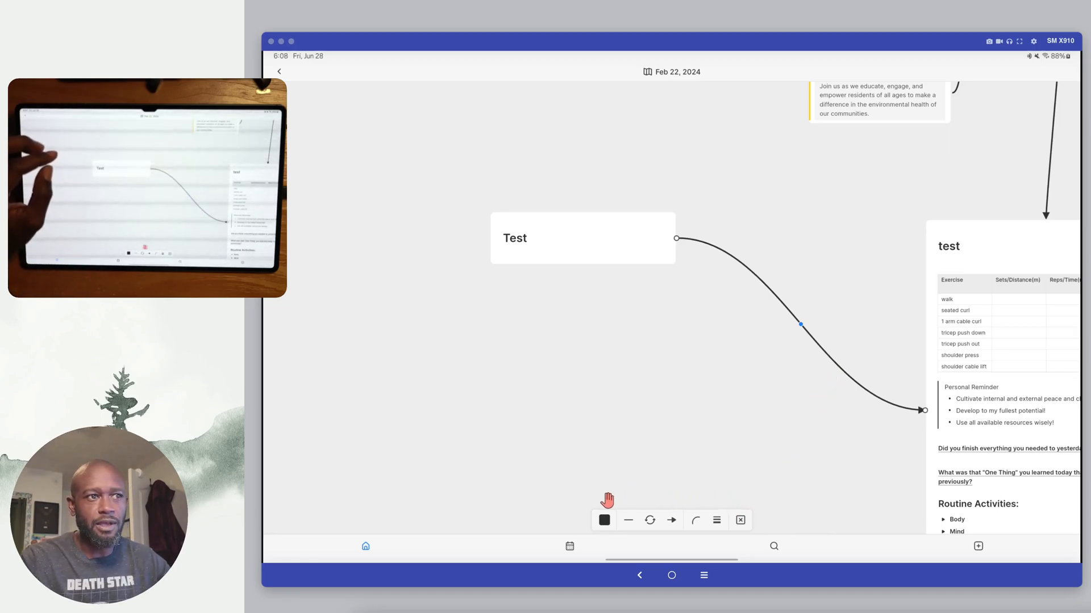
mouse_move(640, 499)
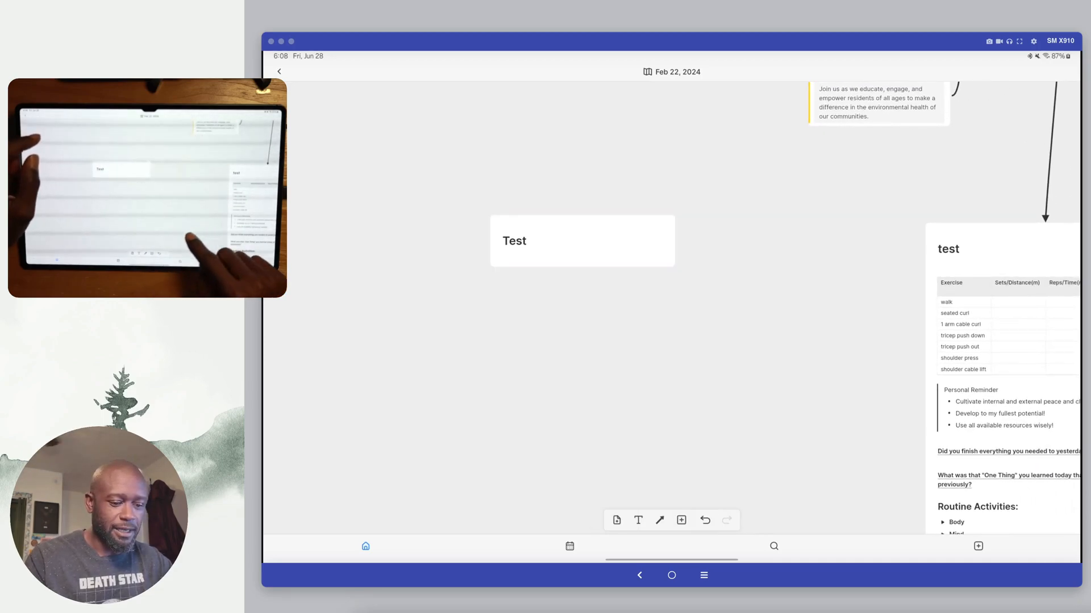
- Draw a curved arrow from the Test card to the test card, then go back to the six-whiteboard list
left_click_drag(675, 241, 748, 255)
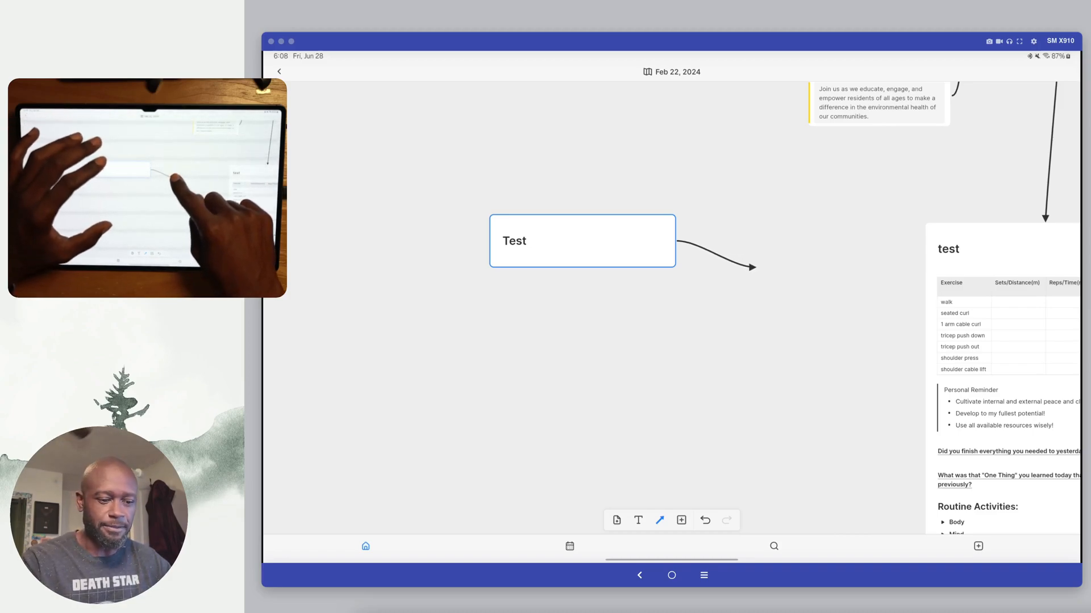
left_click_drag(751, 268, 922, 414)
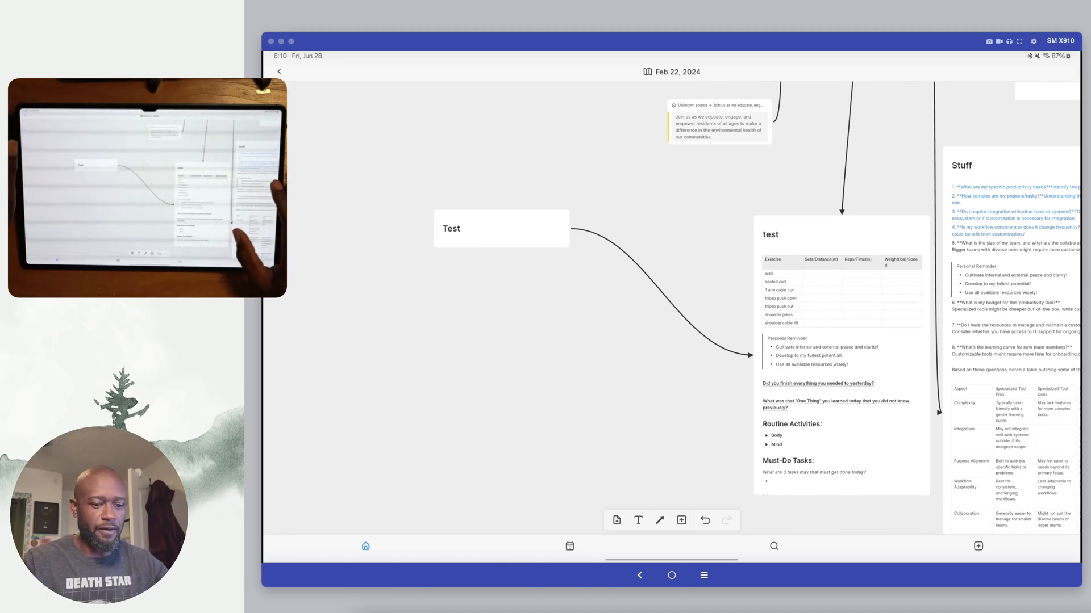
left_click(276, 68)
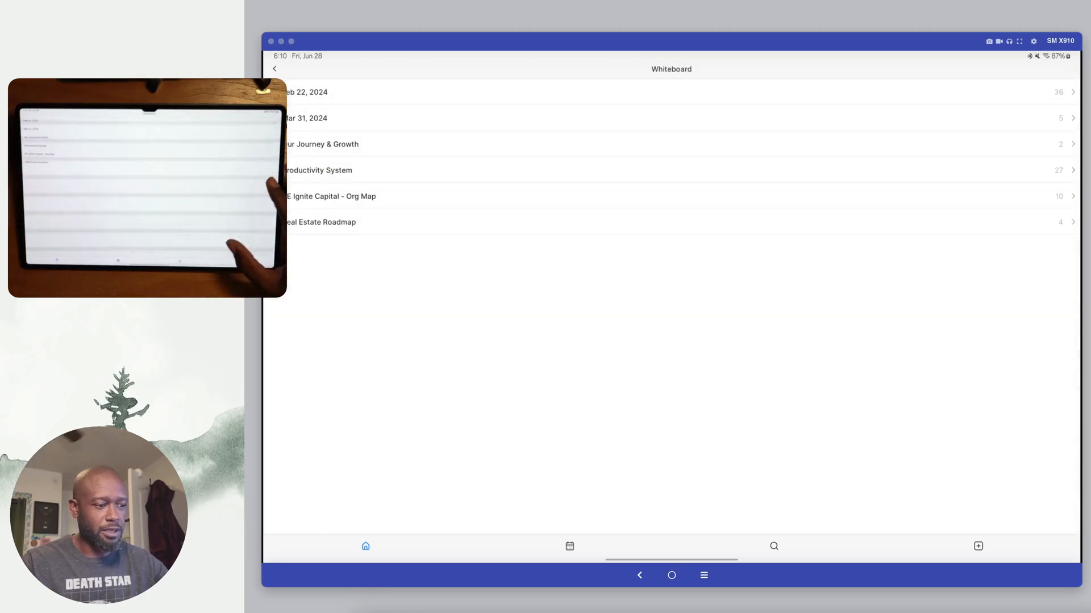